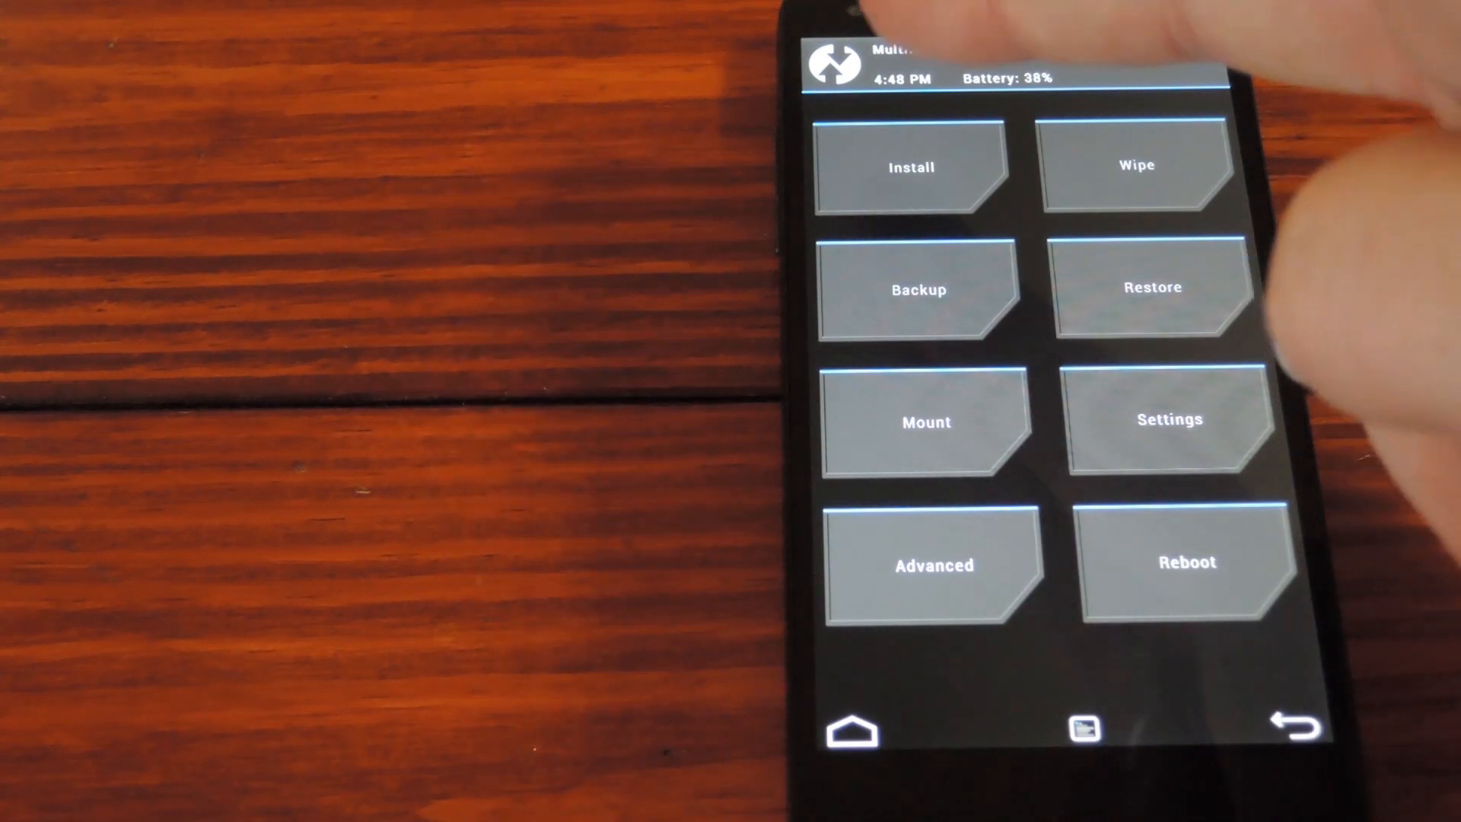
- Select franco.Kernel-nightly-r50.zip from /sdcard/Download in TWRP's Install menu
{"action": "left_click", "coordinate": [911, 167]}
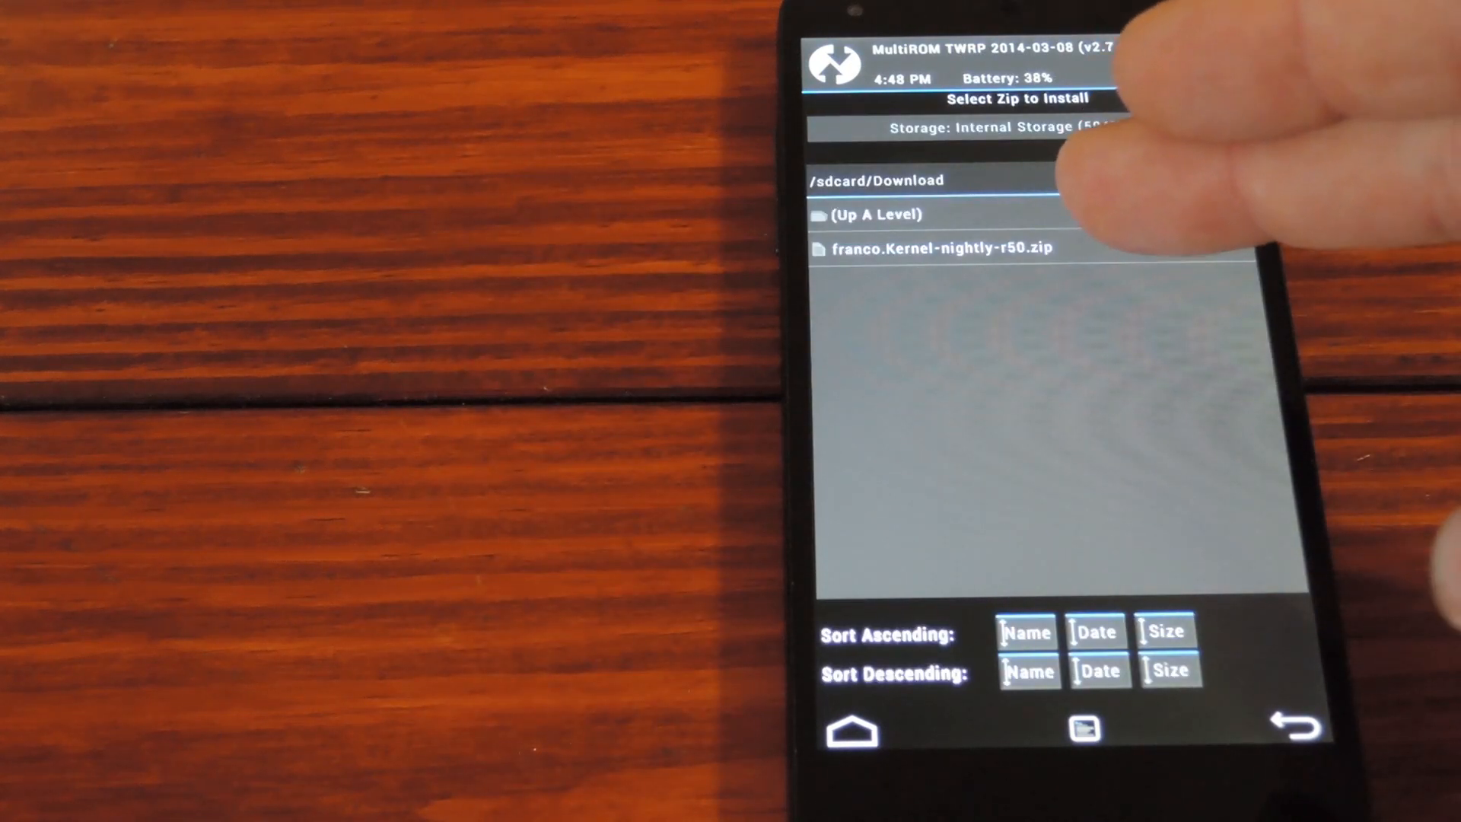
{"action": "left_click", "coordinate": [935, 248]}
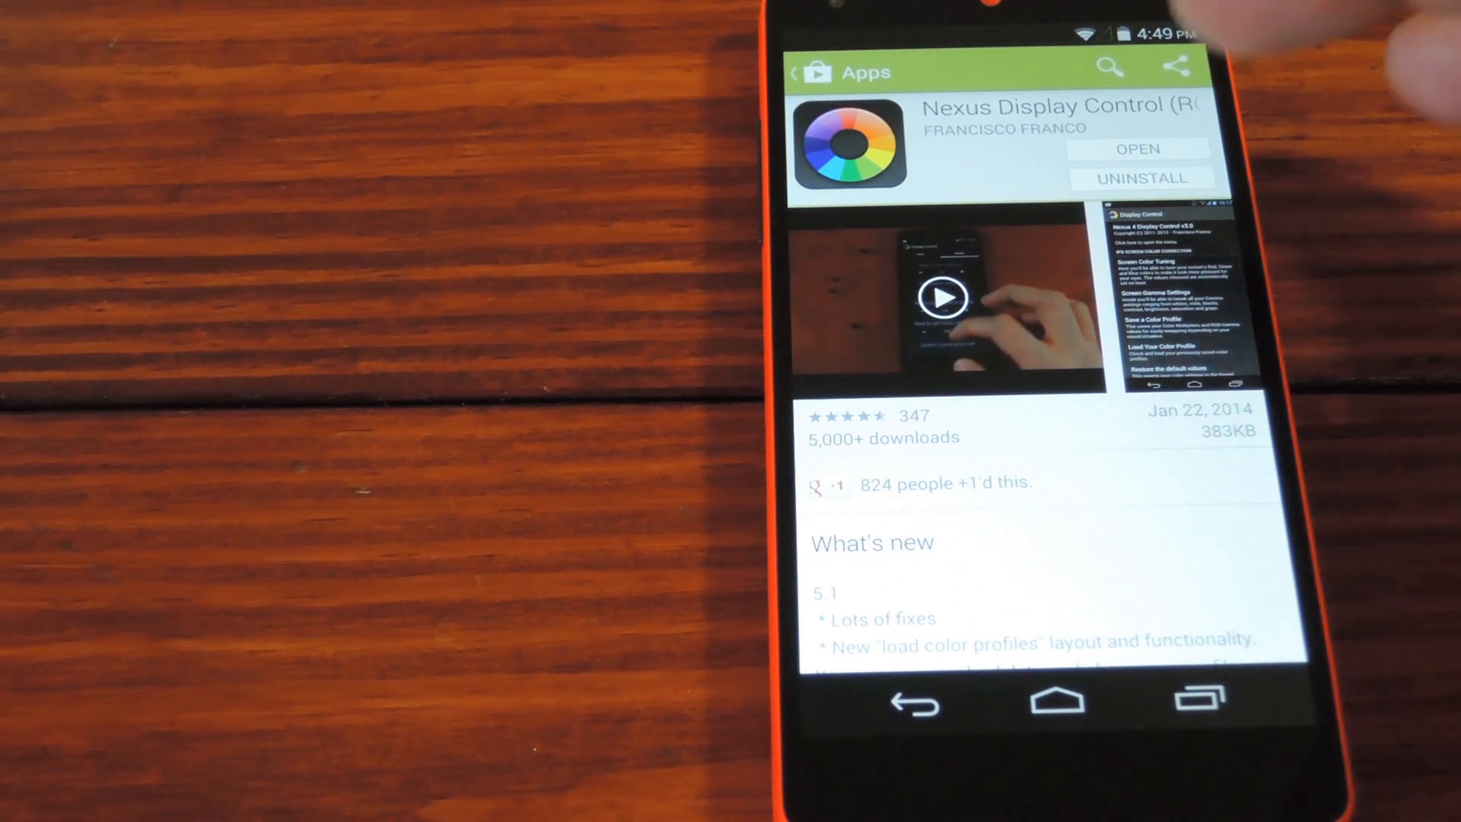
- Open Nexus Display Control from its Google Play Store page
{"action": "left_click", "coordinate": [1137, 148]}
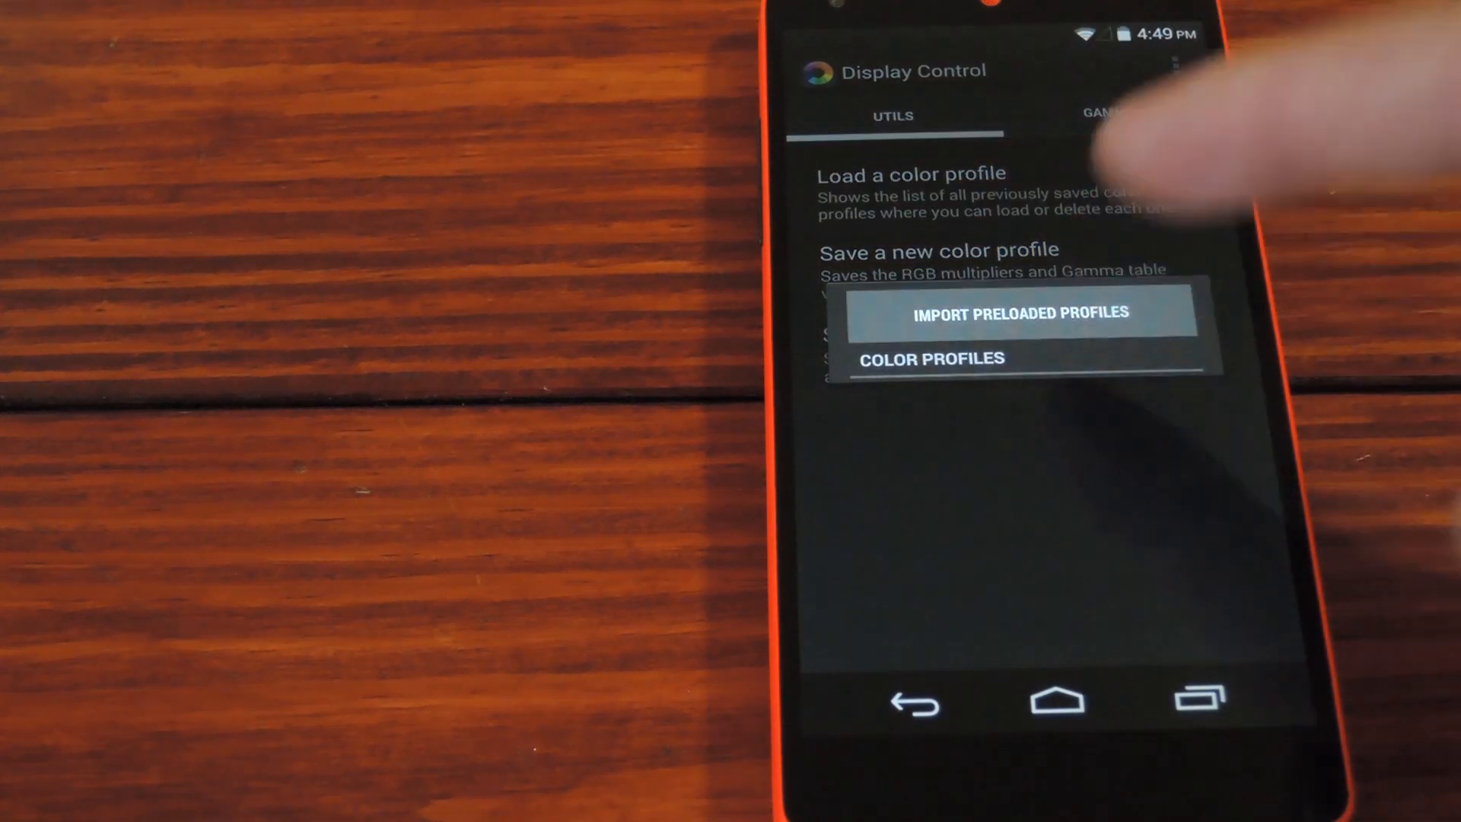
- Find VOMER2 among the imported preloaded profiles and apply it to the display
{"action": "left_click", "coordinate": [1021, 312]}
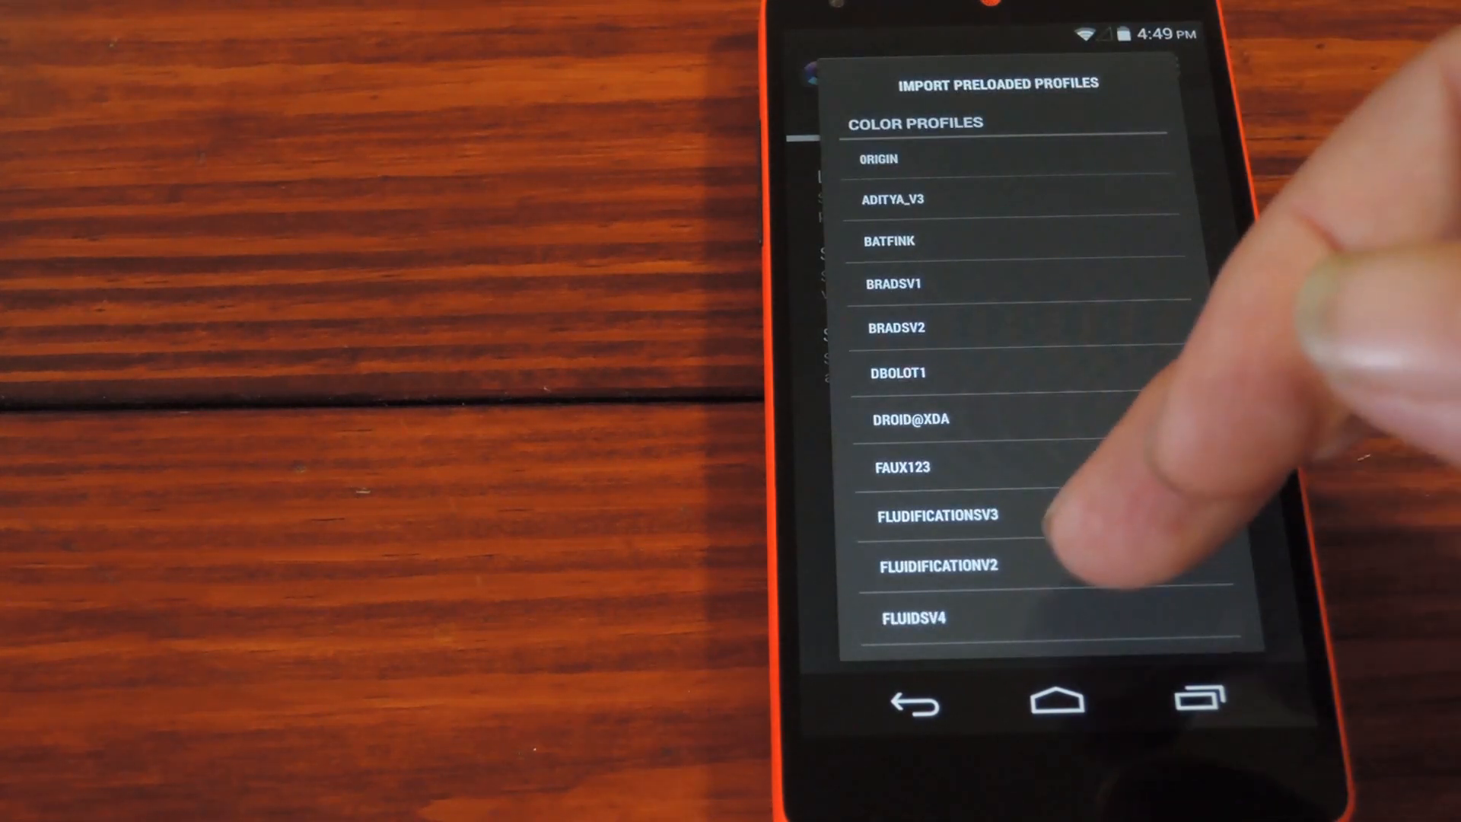
{"action": "scroll", "scroll_direction": "down", "scroll_amount": 3}
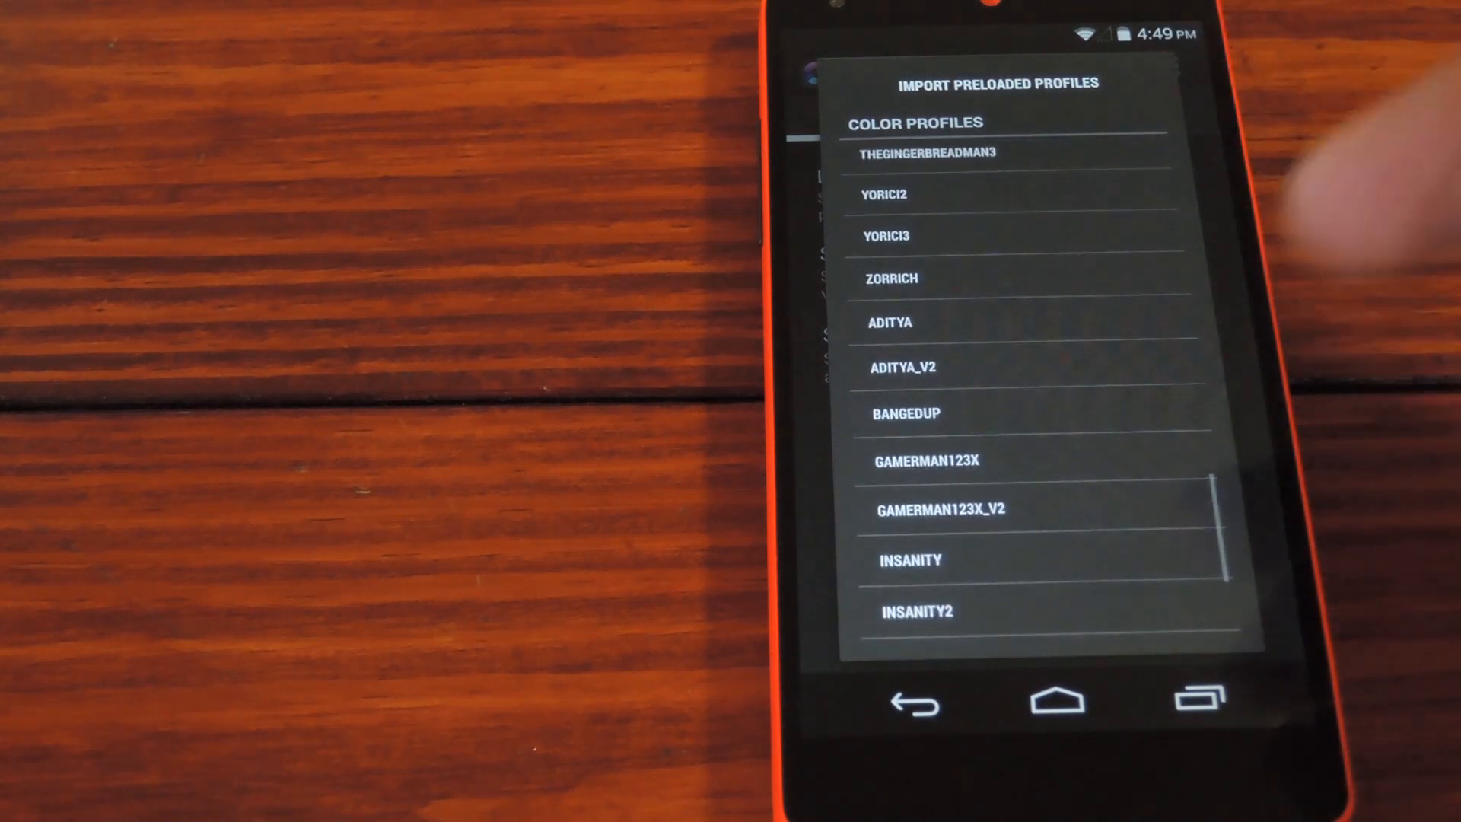
{"action": "scroll", "scroll_direction": "down", "scroll_amount": 3}
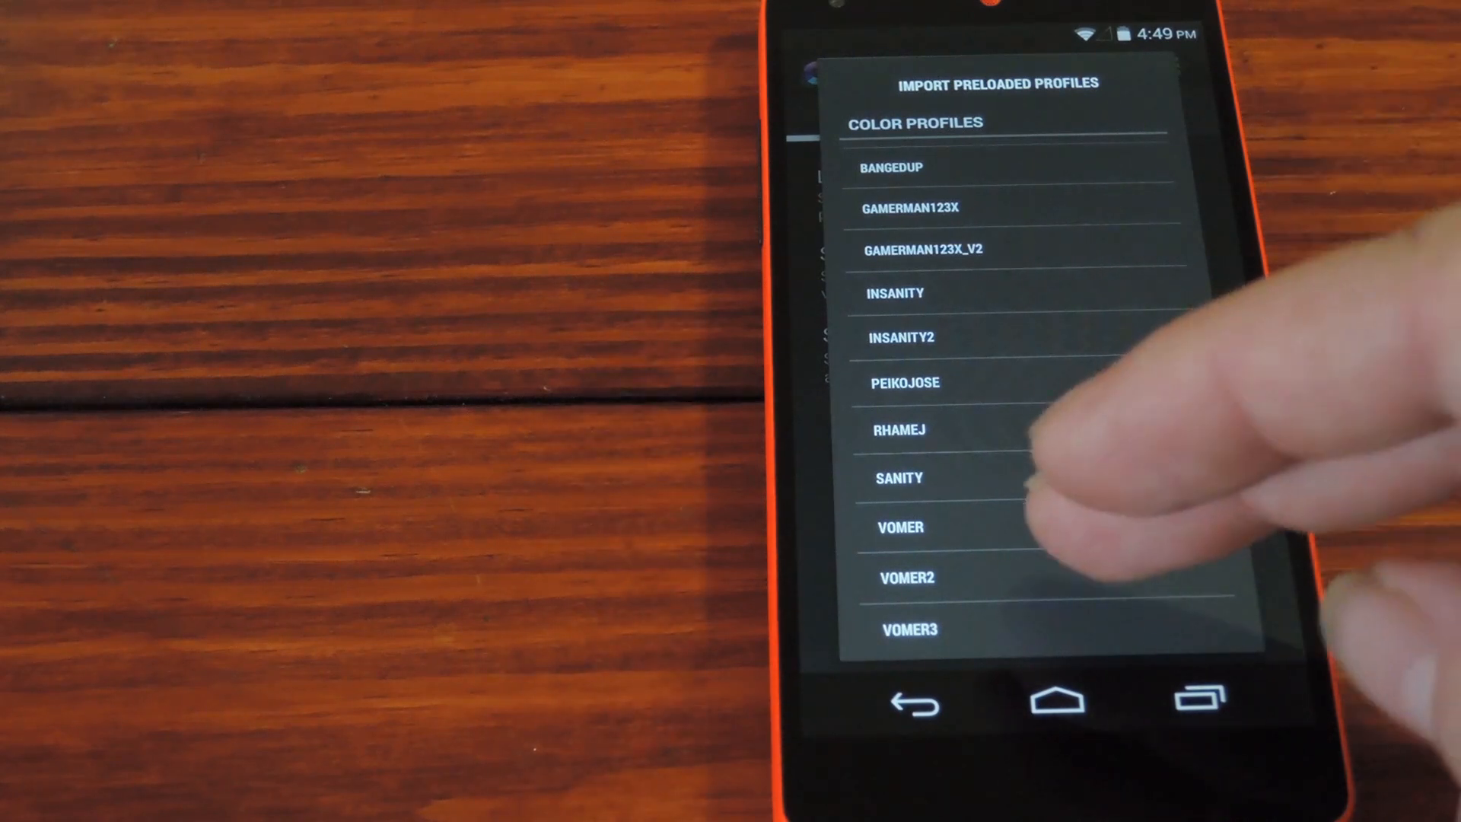
{"action": "left_click", "coordinate": [905, 576]}
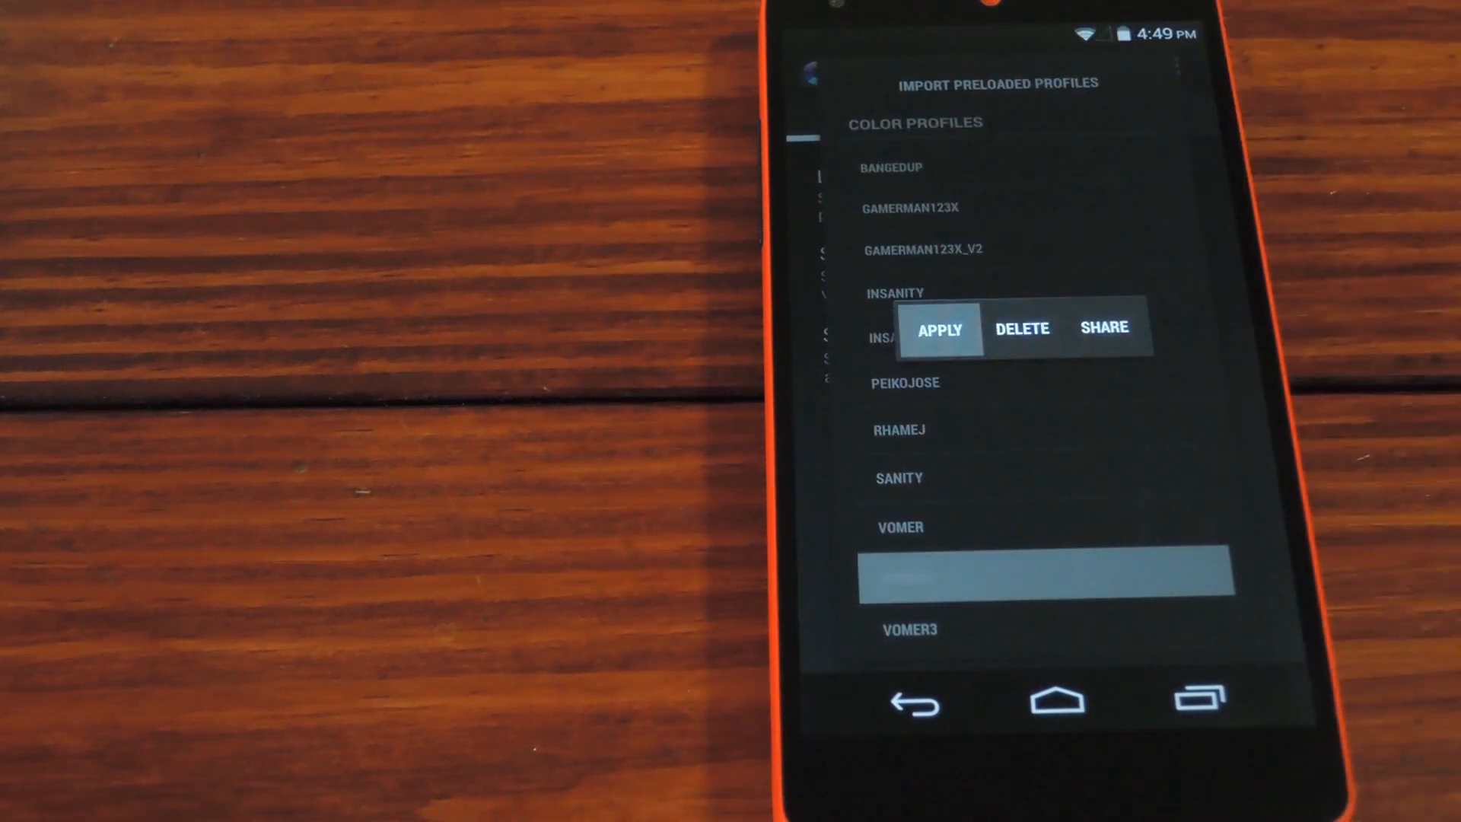
{"action": "left_click", "coordinate": [939, 327]}
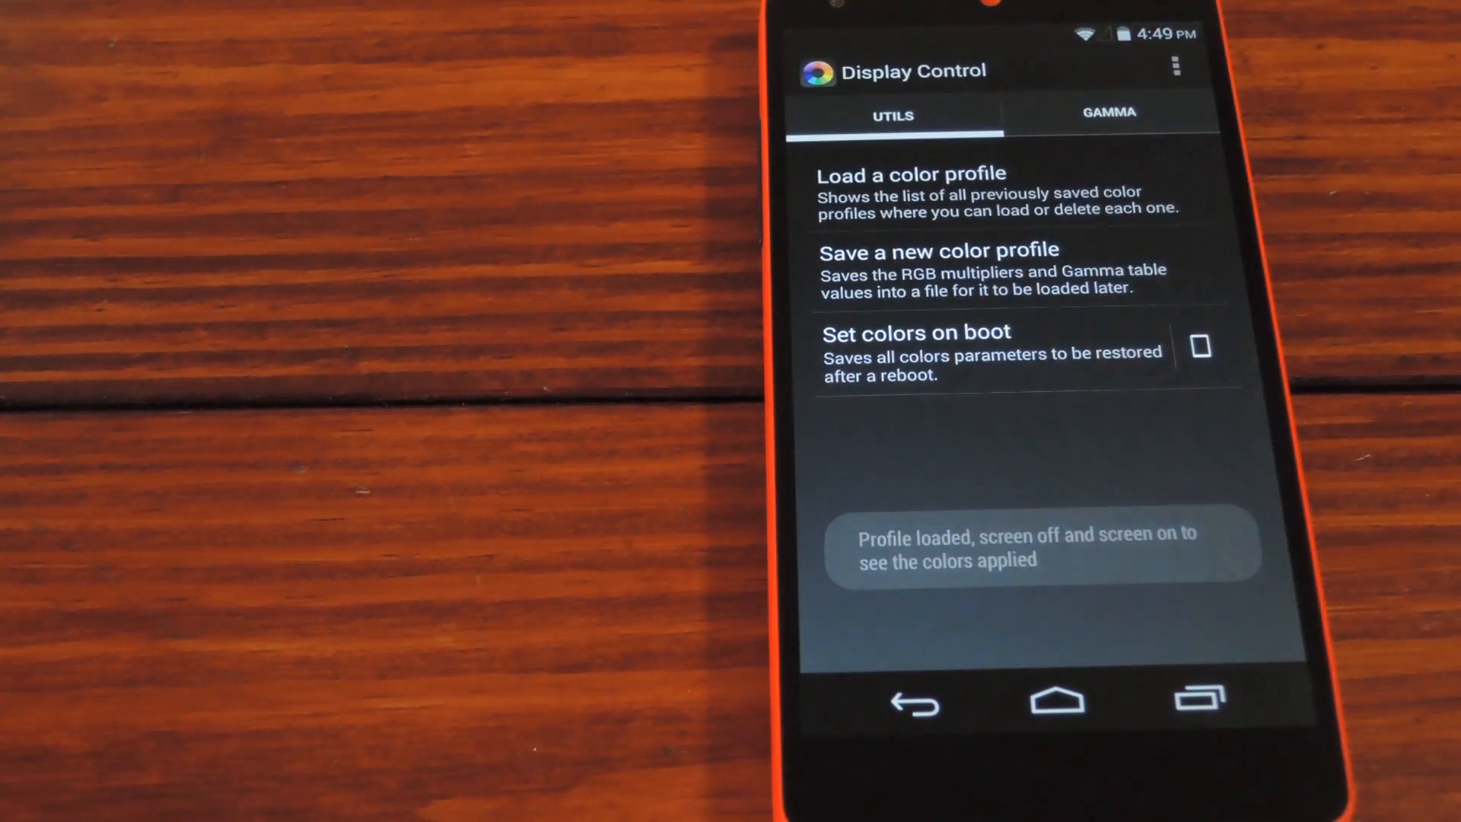